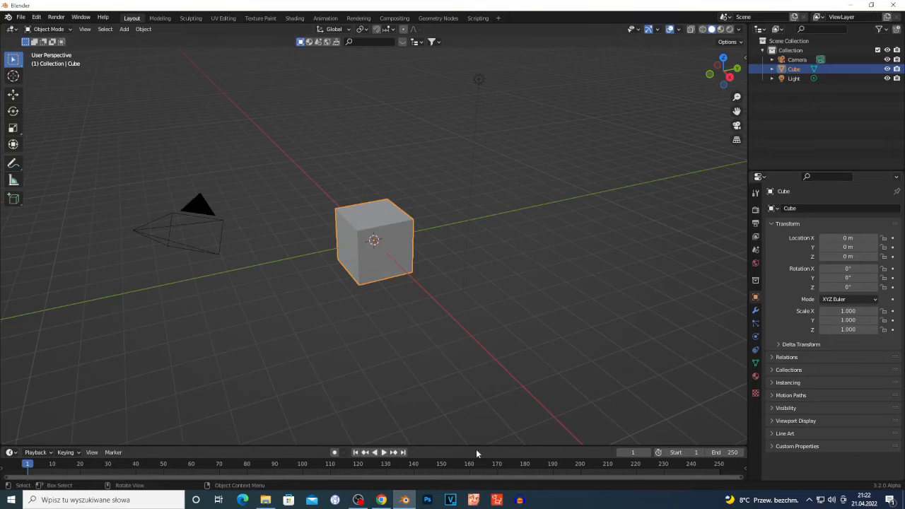
Step: Drag the viewport-timeline border up so the timeline fills about a third of the window
{"action": "left_click_drag", "start_coordinate": [478, 455], "coordinate": [478, 352]}
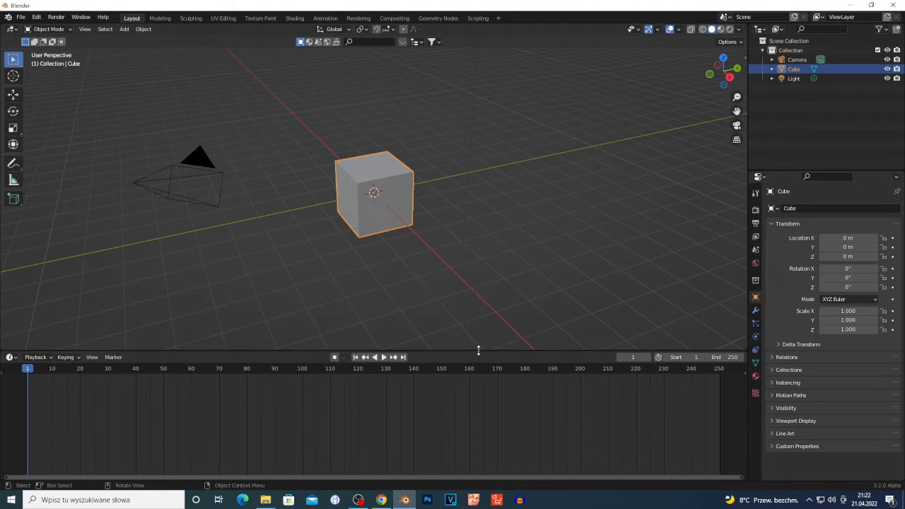
{"action": "mouse_move", "coordinate": [422, 269]}
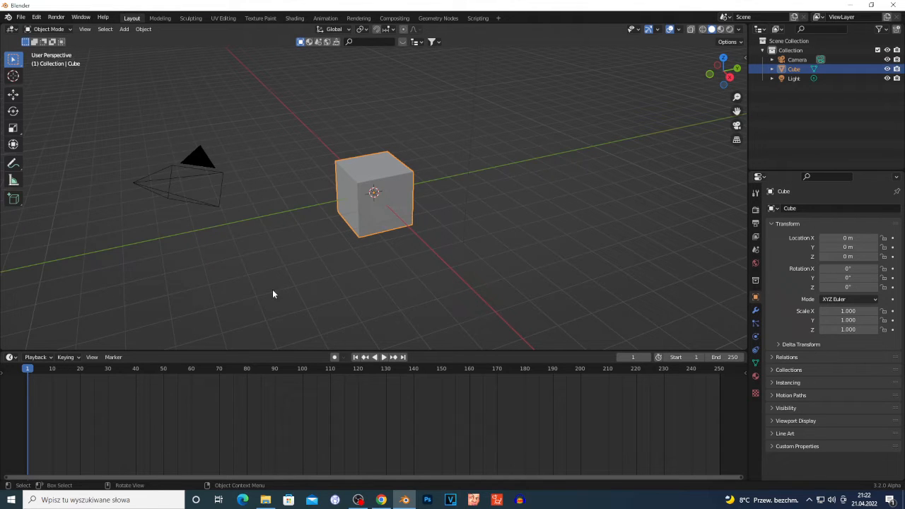
{"action": "mouse_move", "coordinate": [276, 222]}
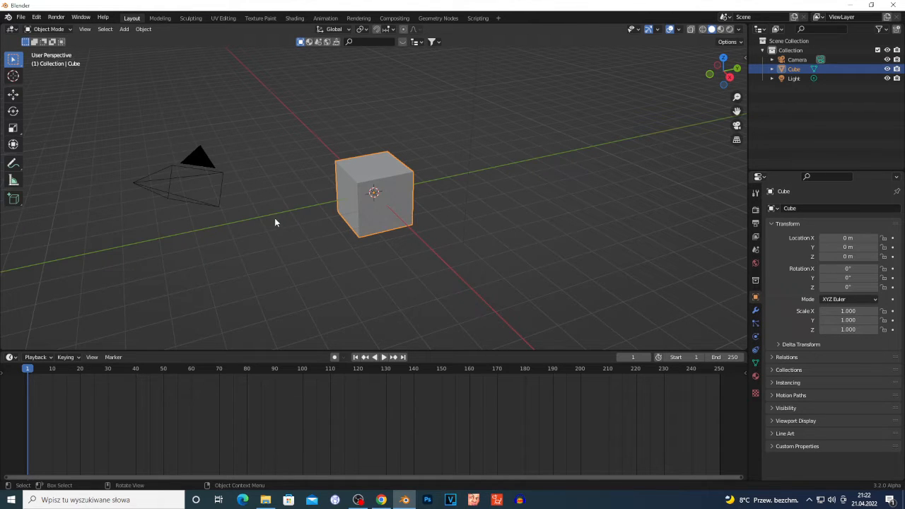
{"action": "mouse_move", "coordinate": [324, 207]}
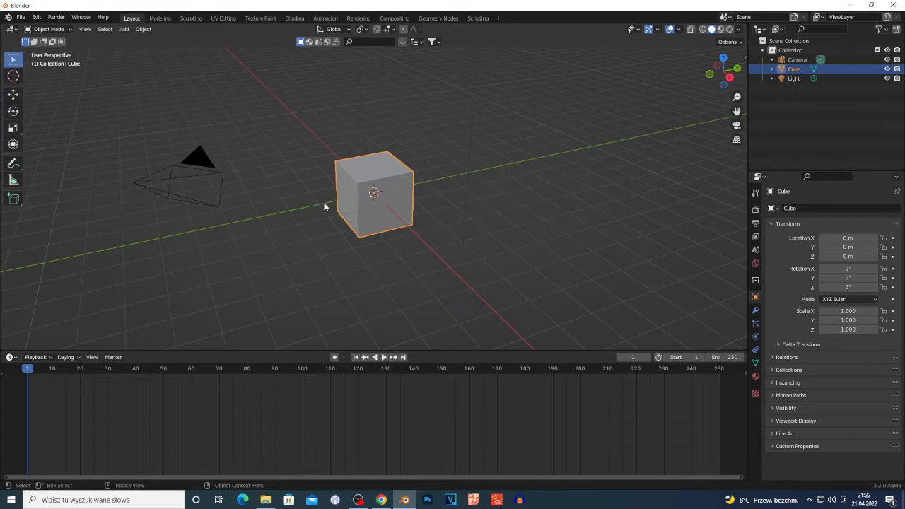
{"action": "mouse_move", "coordinate": [86, 347]}
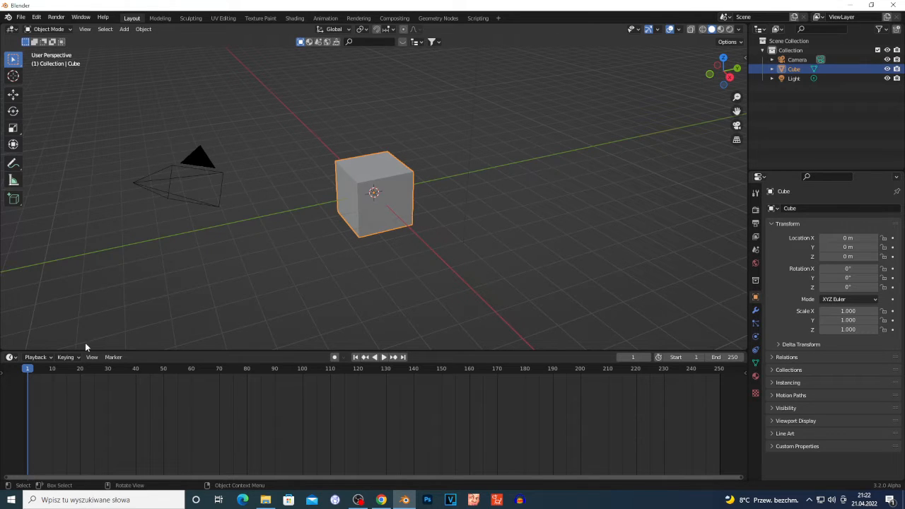
Step: Switch the timeline area to the Shader Editor showing the cube's material nodes
{"action": "left_click", "coordinate": [9, 357]}
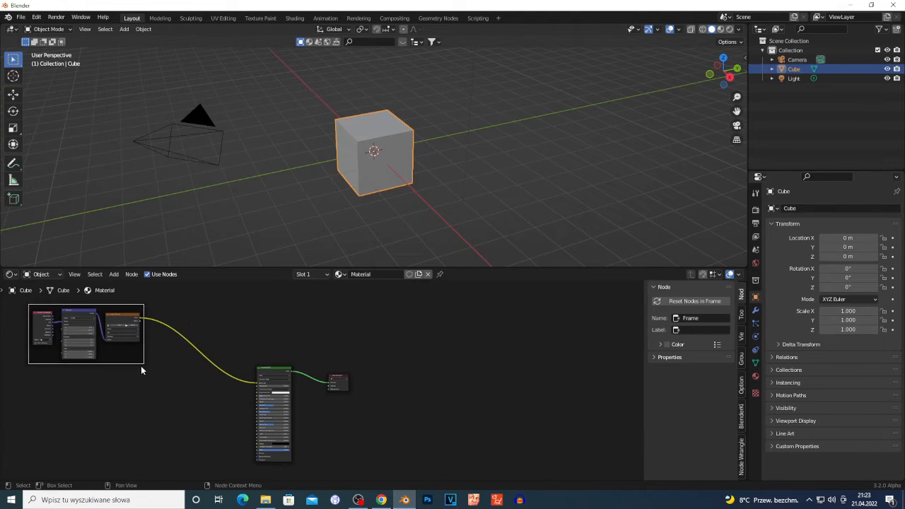
{"action": "left_click_drag", "start_coordinate": [142, 371], "coordinate": [278, 444]}
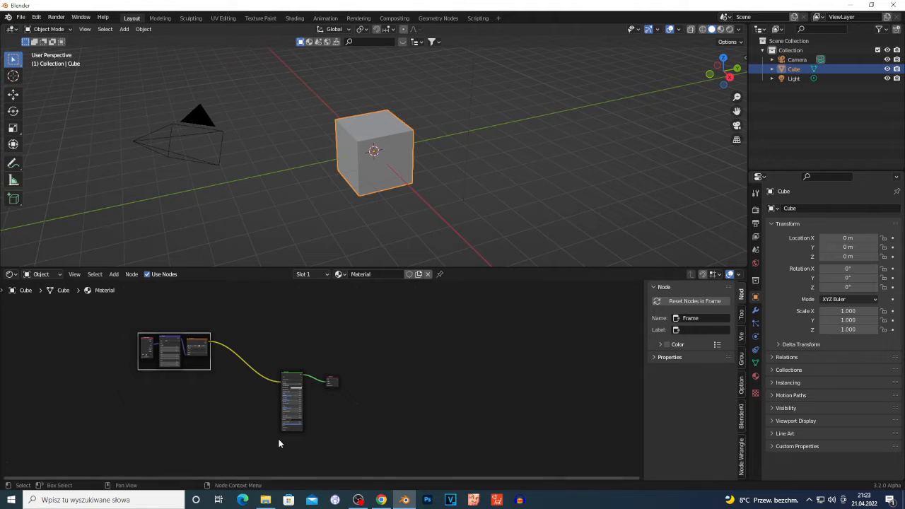
{"action": "mouse_move", "coordinate": [169, 394]}
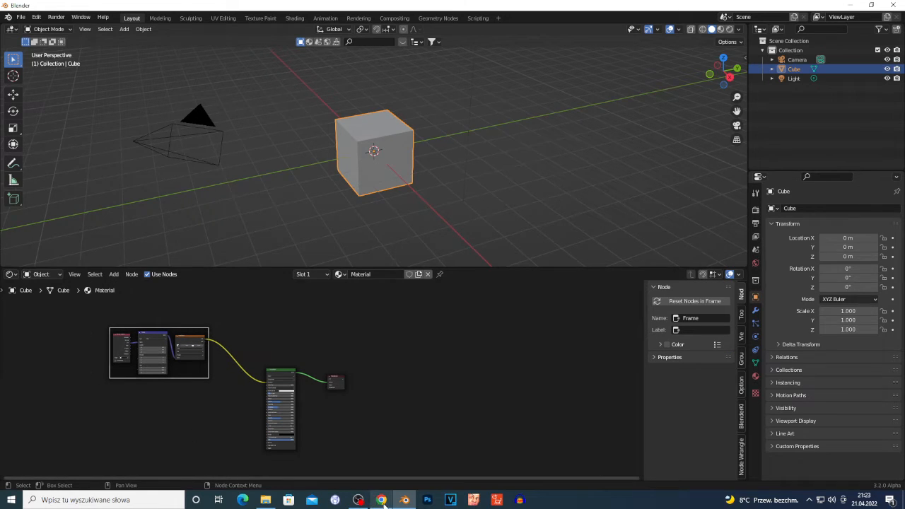
Step: Bring the Principled BSDF into the frame and start entering the frame's label
{"action": "left_click", "coordinate": [378, 500]}
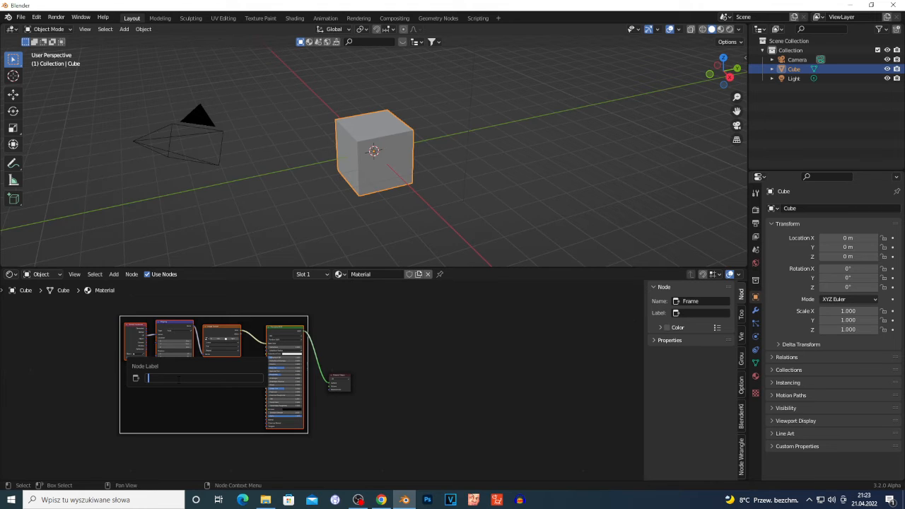
Step: Label the node frame 'sjader'
{"action": "type", "text": "su"}
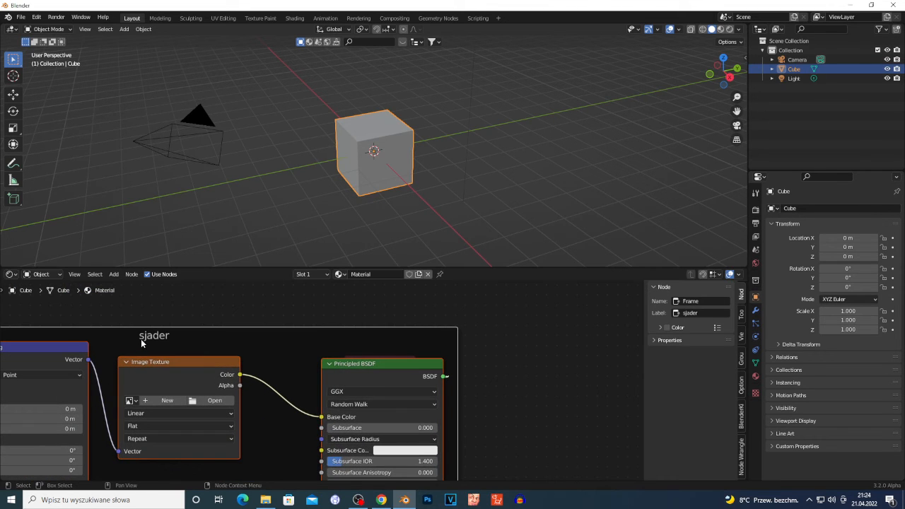
{"action": "mouse_move", "coordinate": [173, 345]}
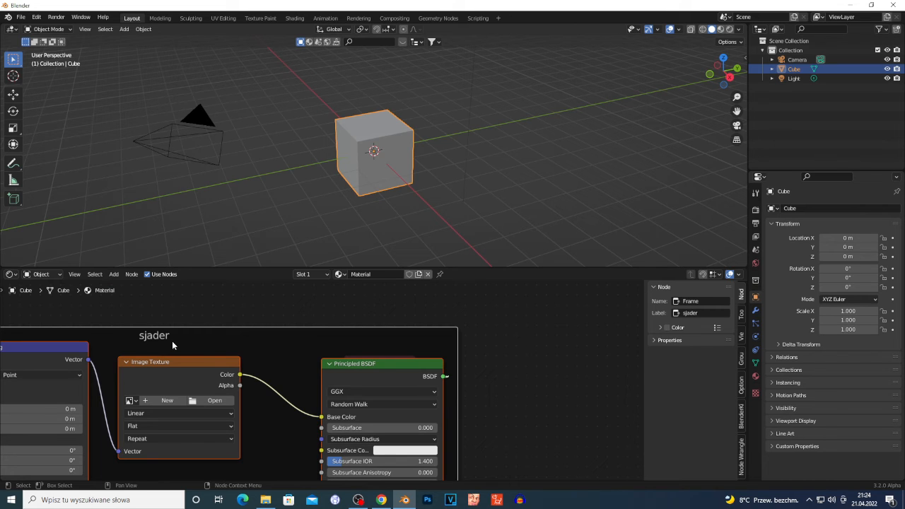
{"action": "mouse_move", "coordinate": [146, 337]}
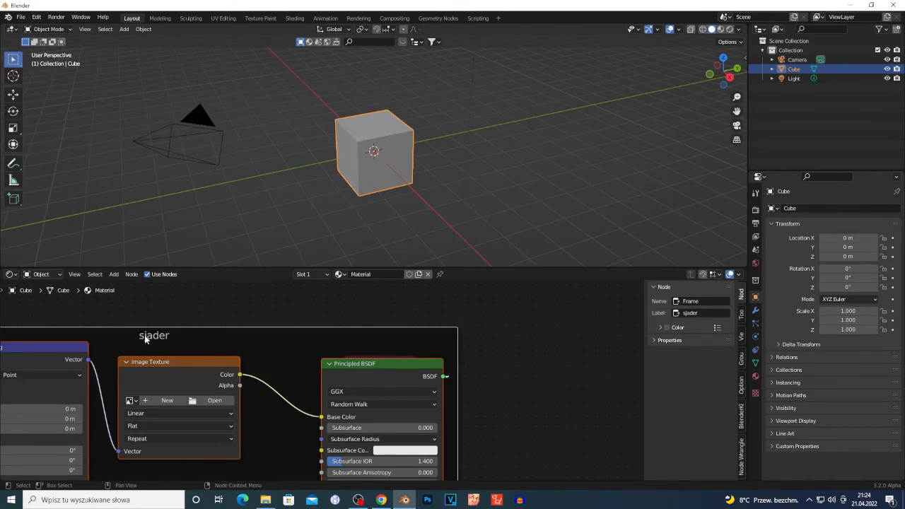